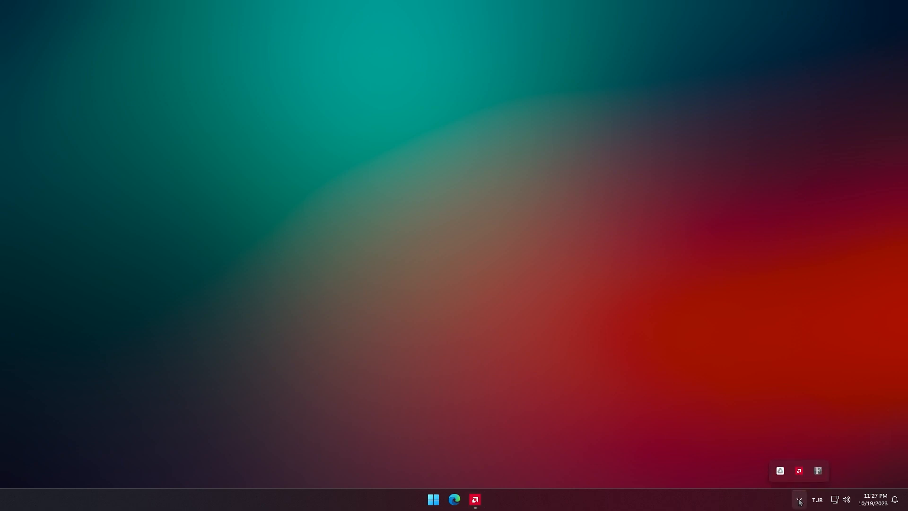
# Step: Open the Google Drive tray panel and its settings gear menu
pyautogui.click(780, 470)
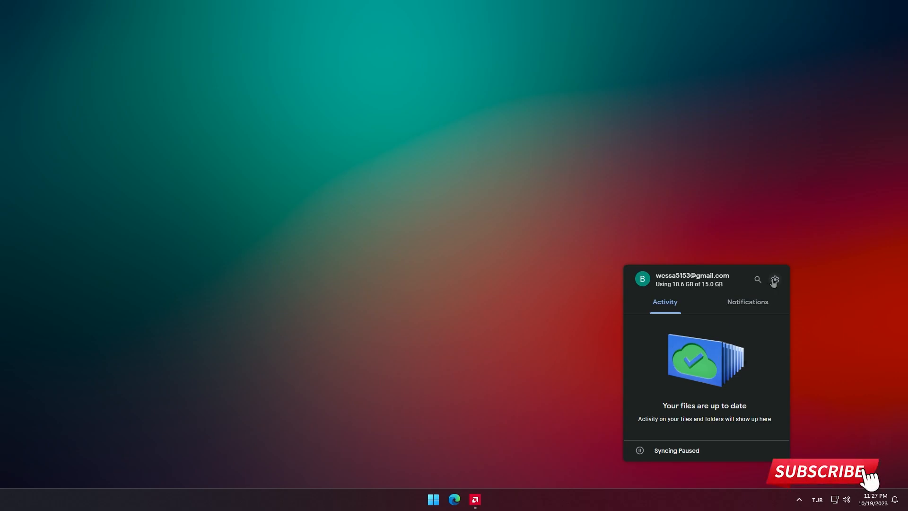
pyautogui.click(775, 279)
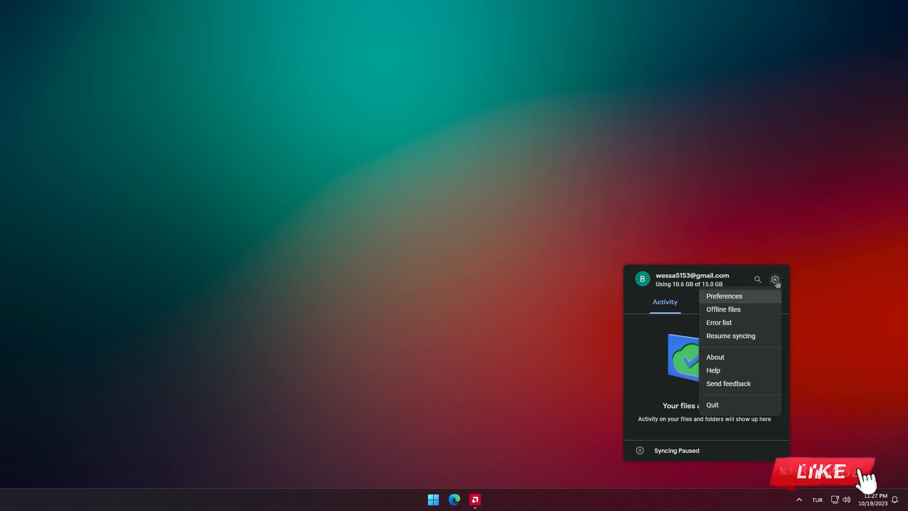
pyautogui.moveTo(721, 406)
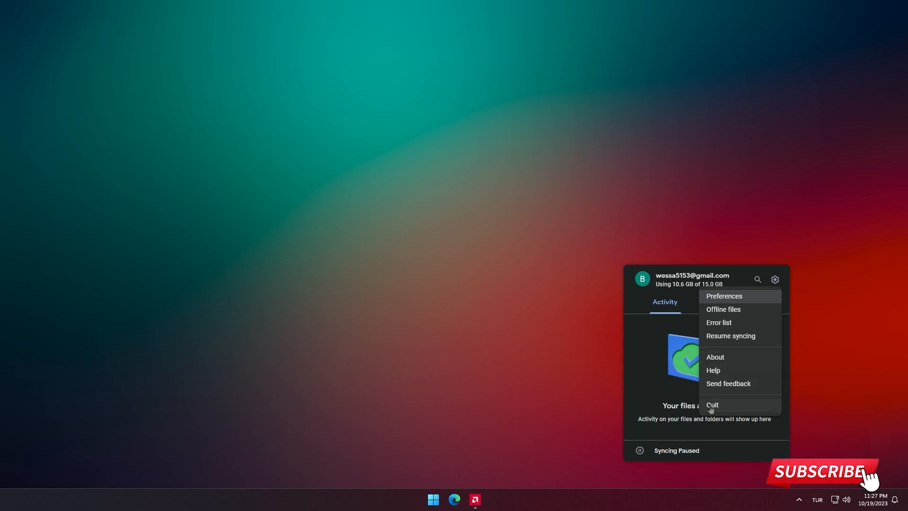
# Step: Quit Google Drive for desktop, then launch Windows Settings from the Start button's right-click menu
pyautogui.click(712, 405)
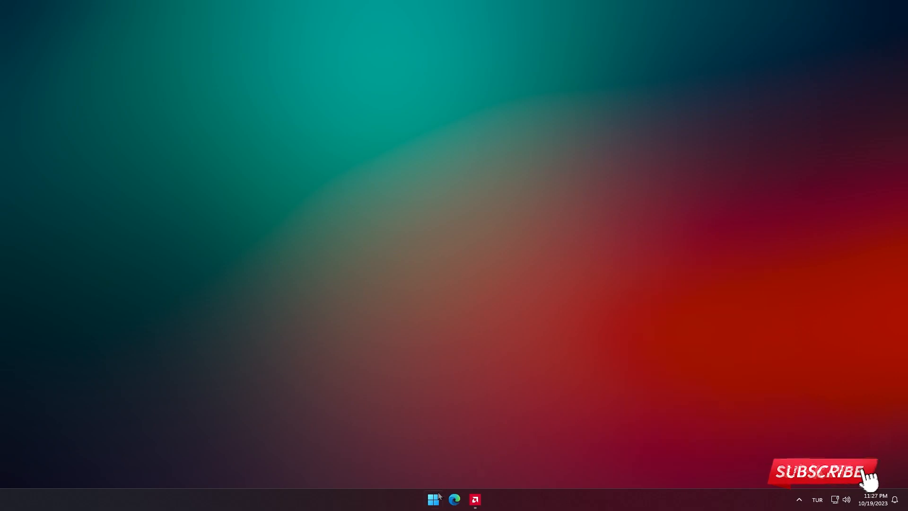
pyautogui.rightClick(433, 499)
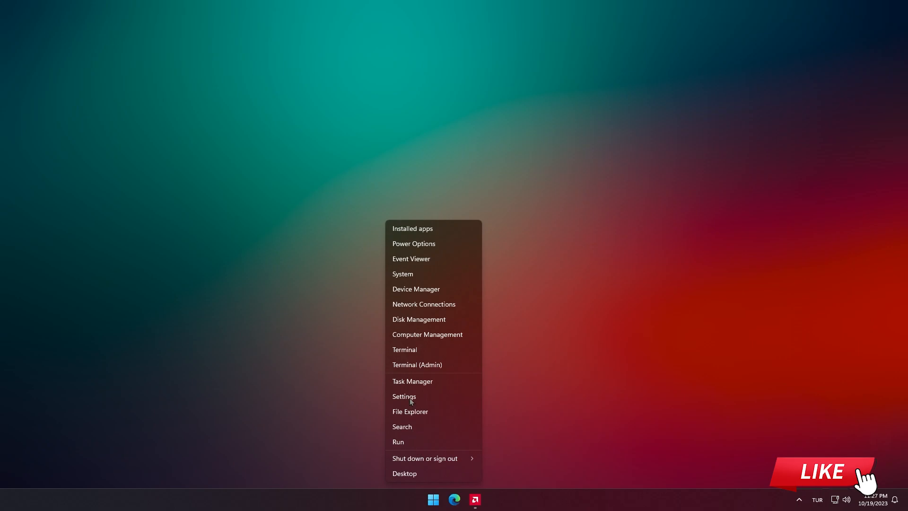
pyautogui.click(404, 396)
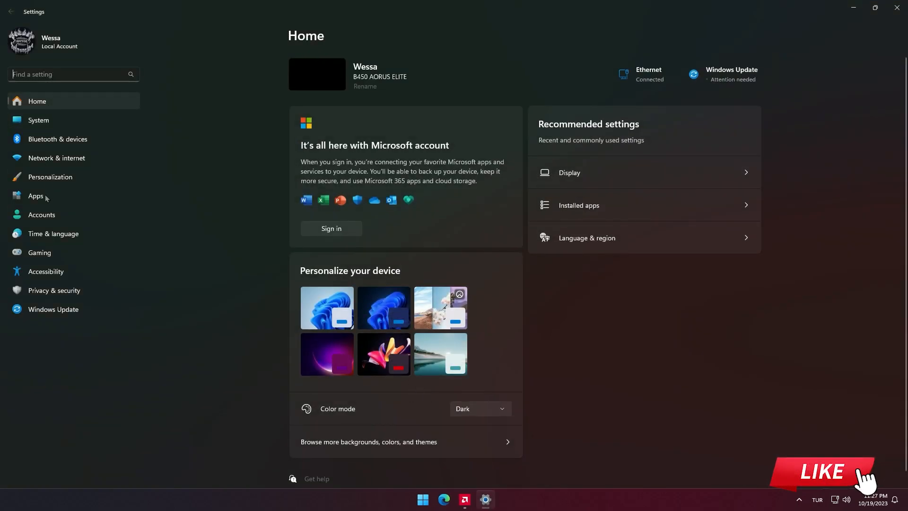
# Step: Go to Apps > Installed apps and search for 'drive'
pyautogui.click(35, 196)
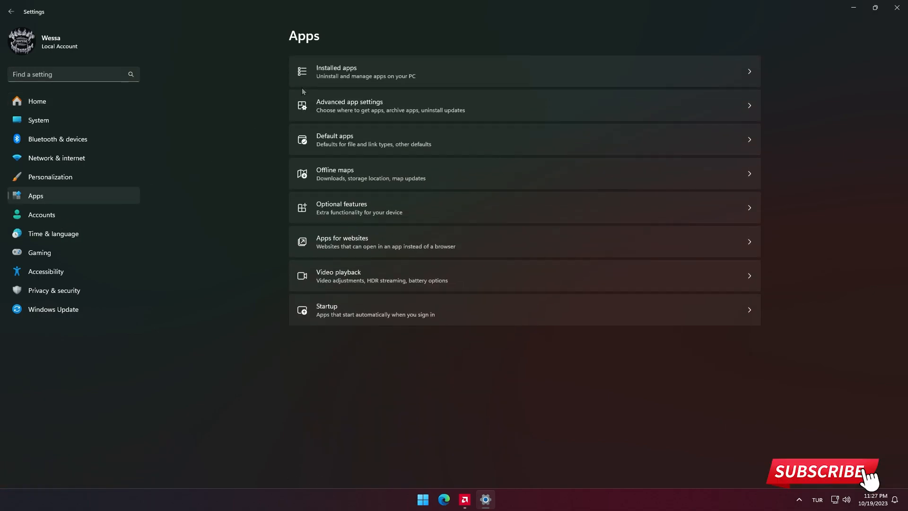
pyautogui.click(336, 71)
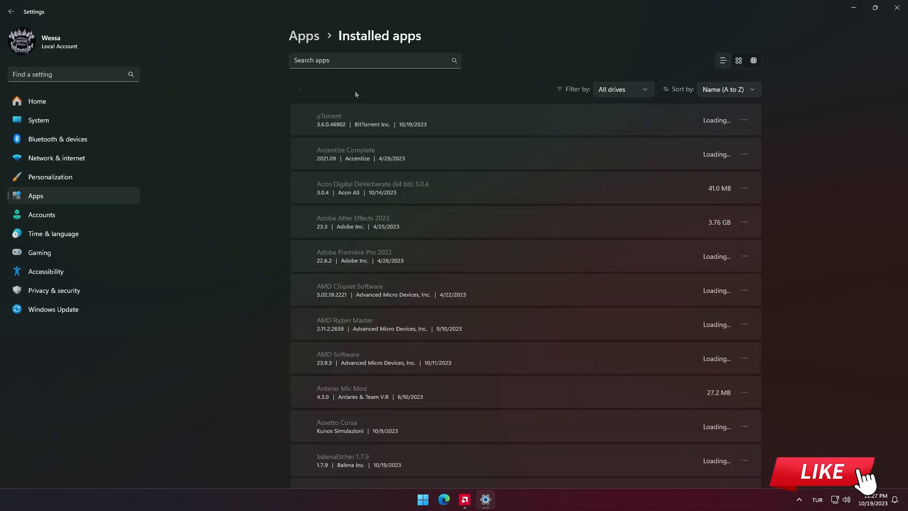
pyautogui.write('d')
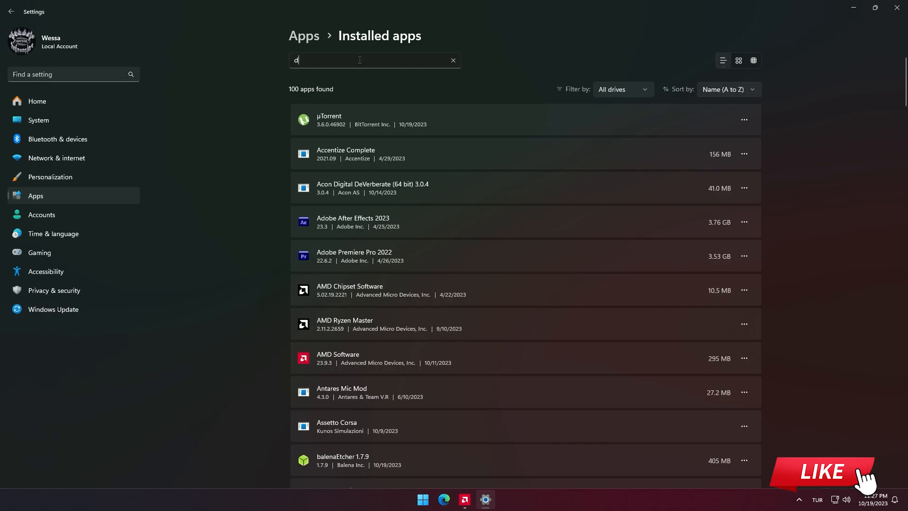
pyautogui.write('rive')
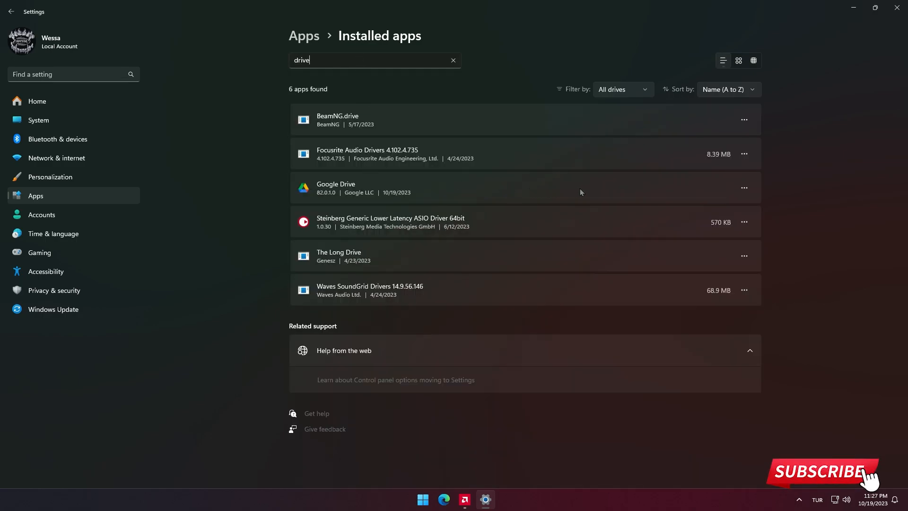
# Step: Choose Uninstall for Google Drive and confirm it
pyautogui.click(744, 187)
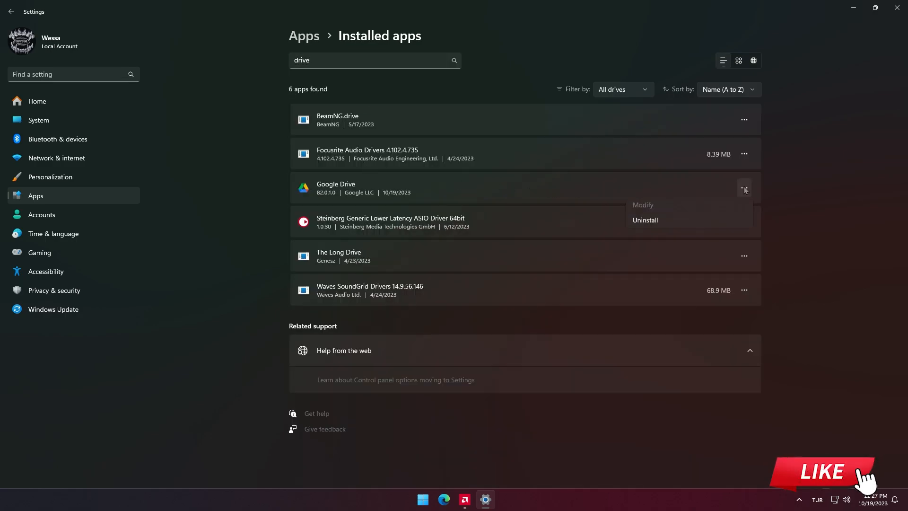
pyautogui.click(645, 220)
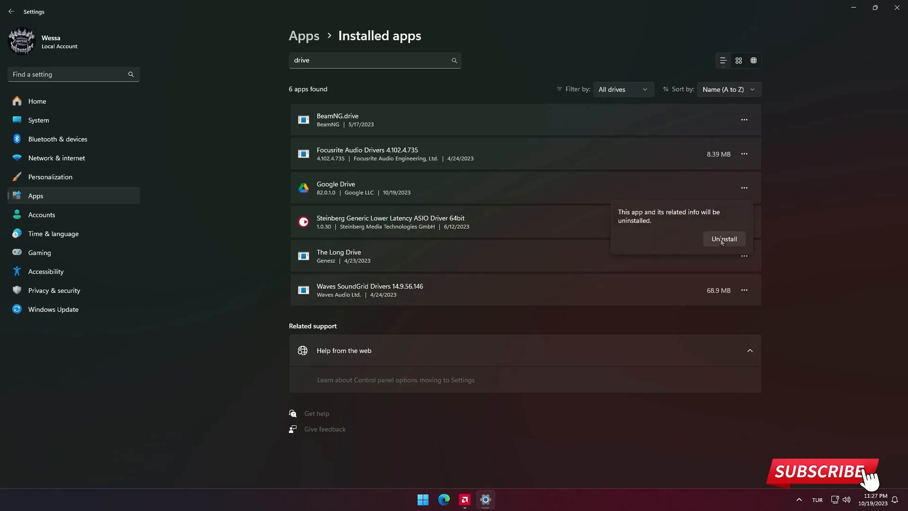
pyautogui.click(724, 239)
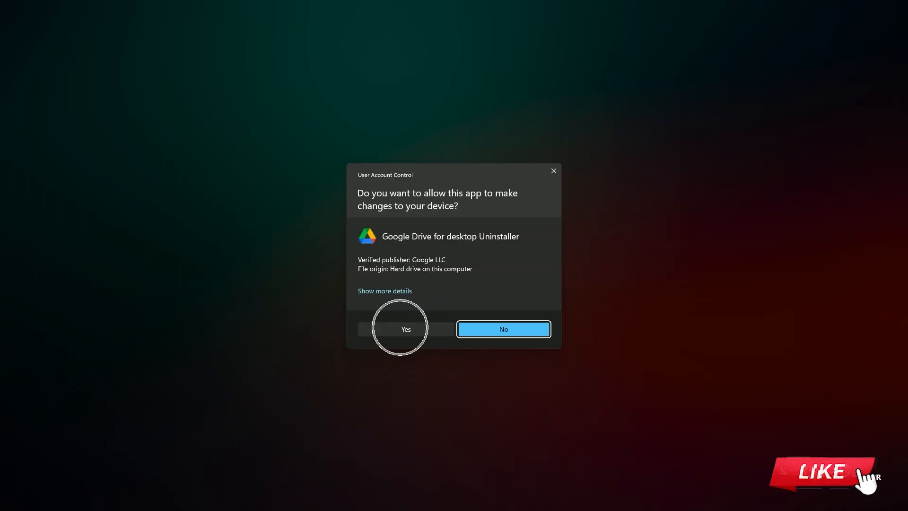
# Step: Allow the UAC prompt, run the Google Drive uninstaller, and close it when finished
pyautogui.click(406, 328)
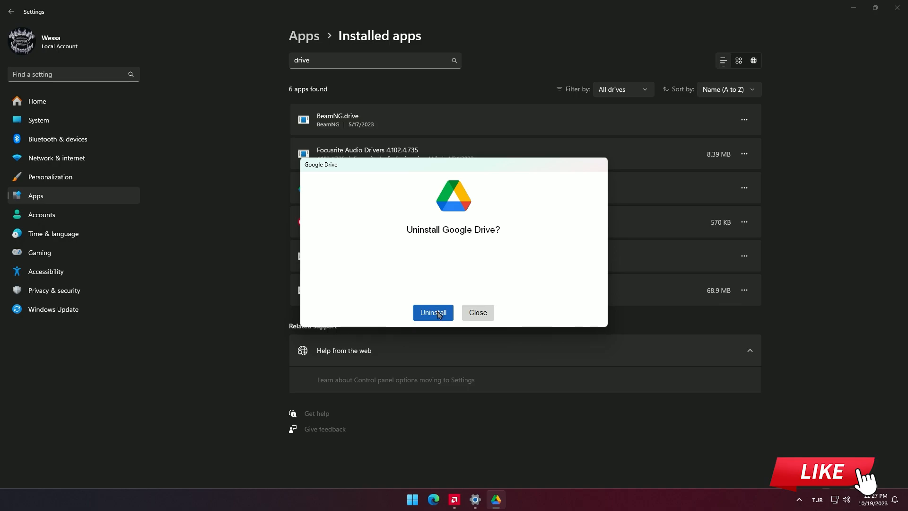
pyautogui.click(434, 312)
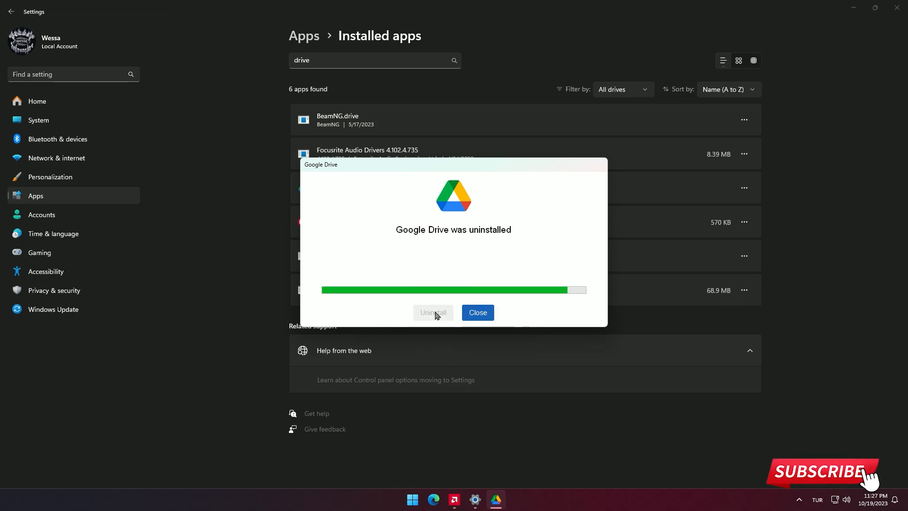
pyautogui.click(478, 313)
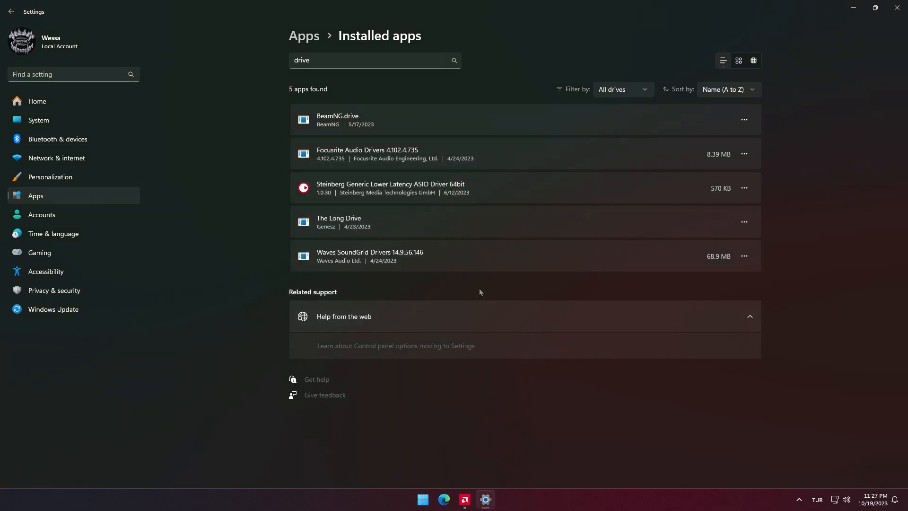